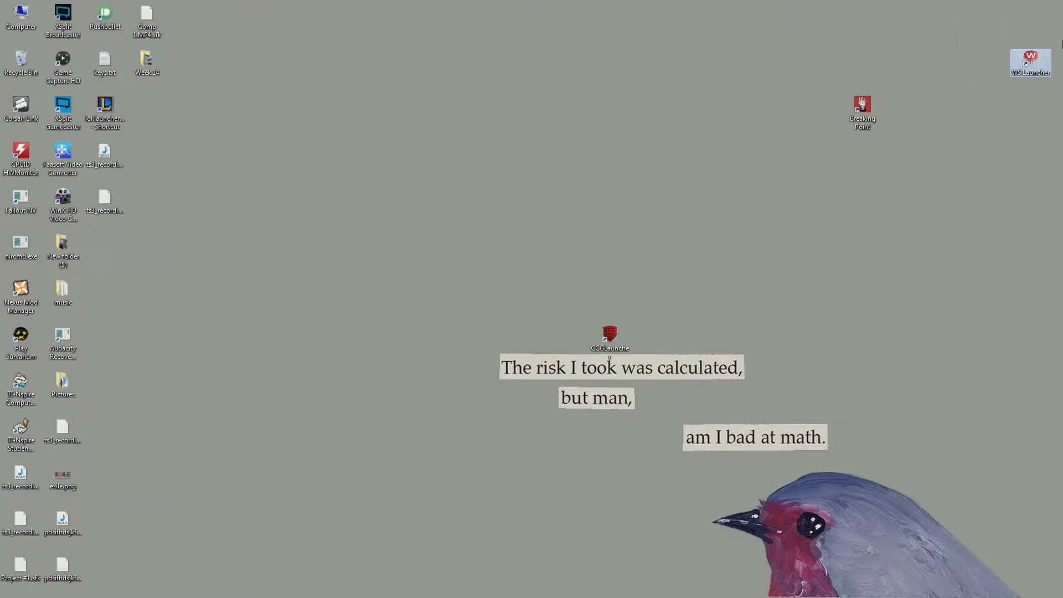
# Launch CCG Launcher from its desktop icon, opening the News page with 'Zombies in Exile'
pyautogui.doubleClick(608, 338)
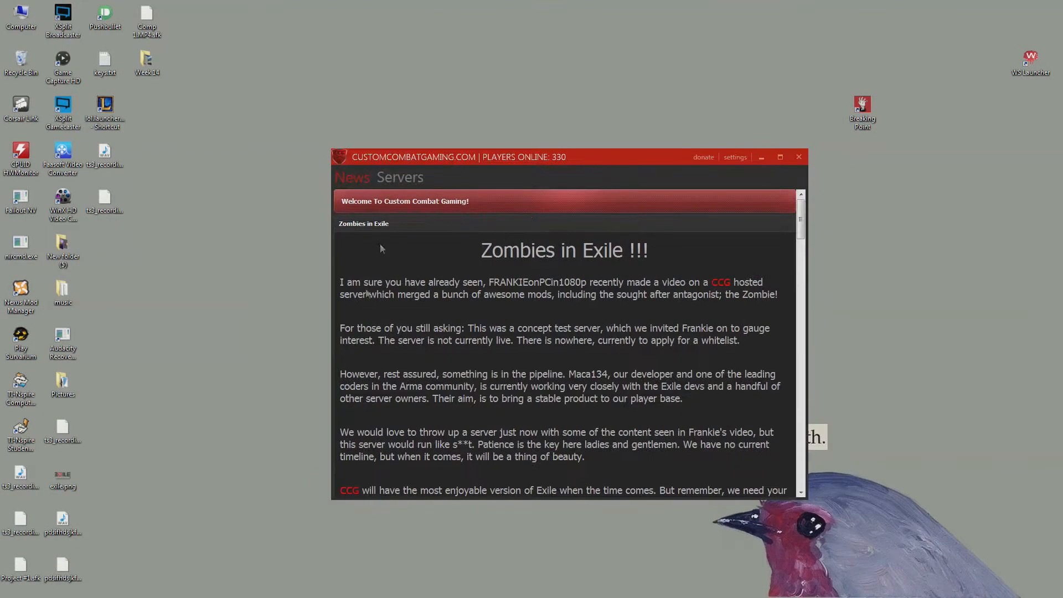
pyautogui.click(399, 178)
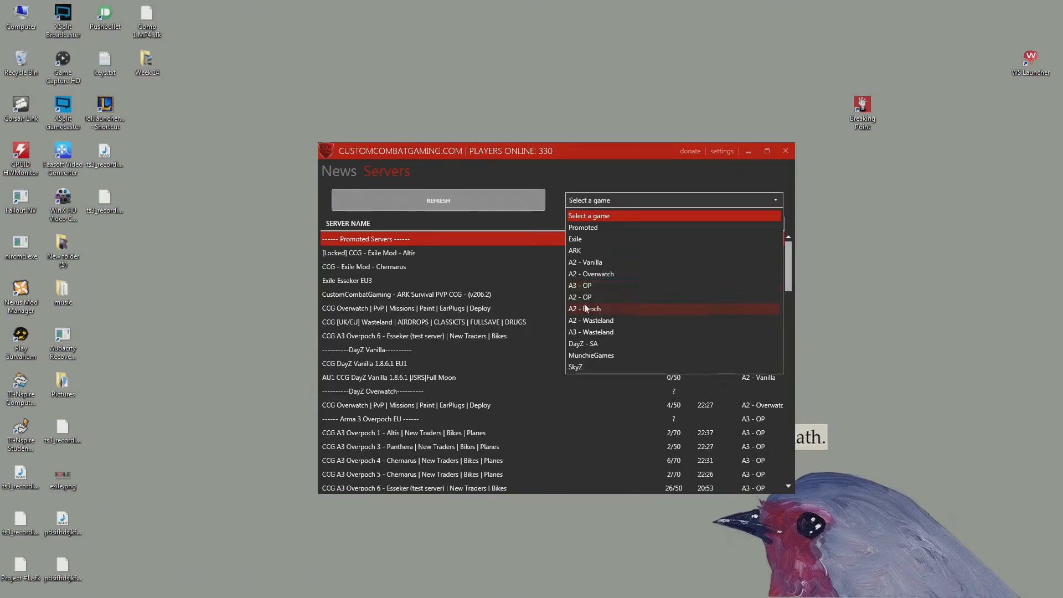
# Filter the server list to the Exile game, showing Exile Esseker EU3 details
pyautogui.click(346, 280)
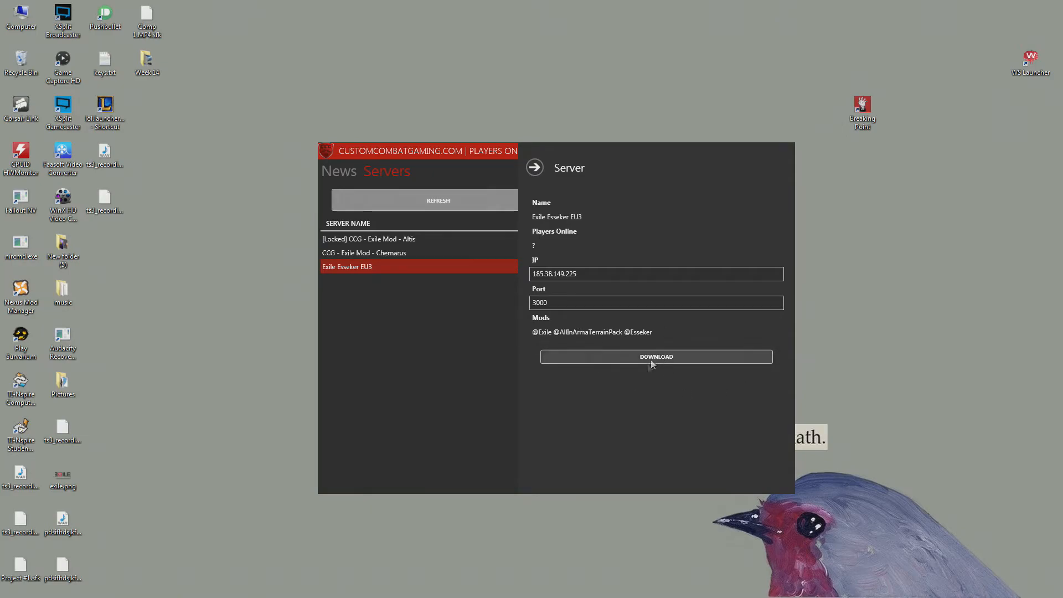